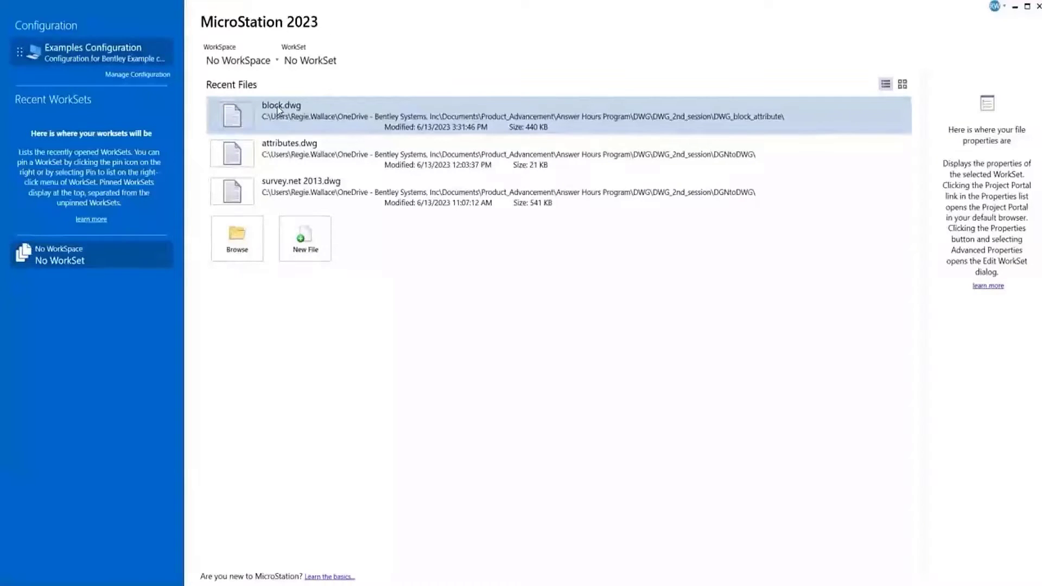
In block.dwg's open options, turn off Block Attributes as Tags under Advanced
right_click(279, 113)
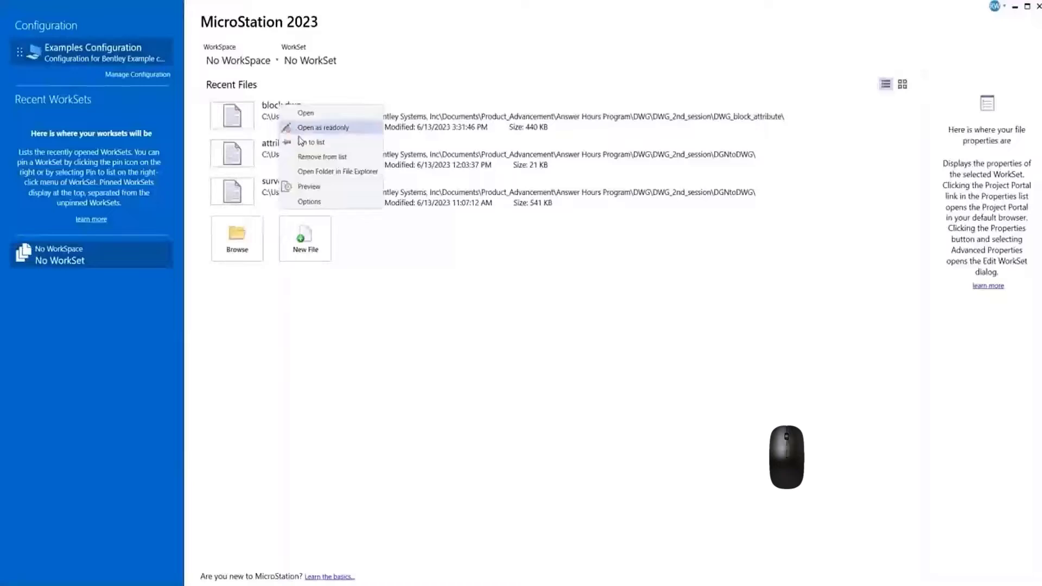
mouse_move(309, 201)
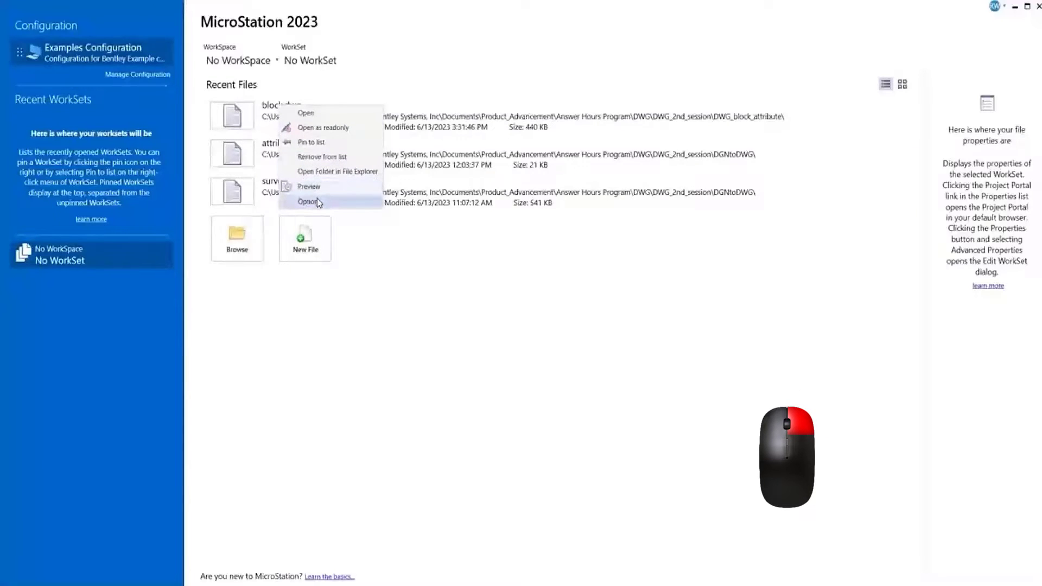
click(308, 202)
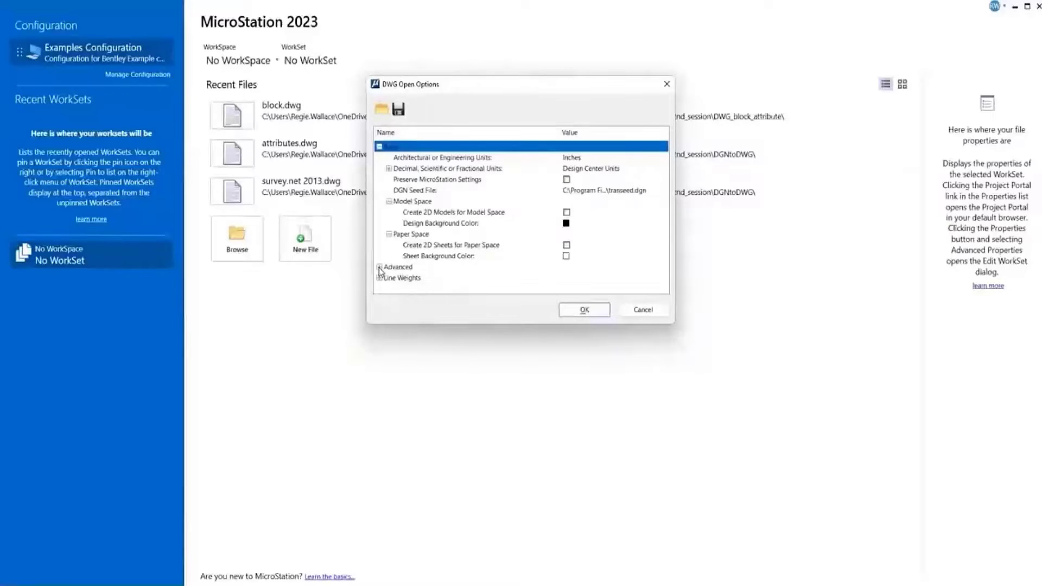
click(379, 269)
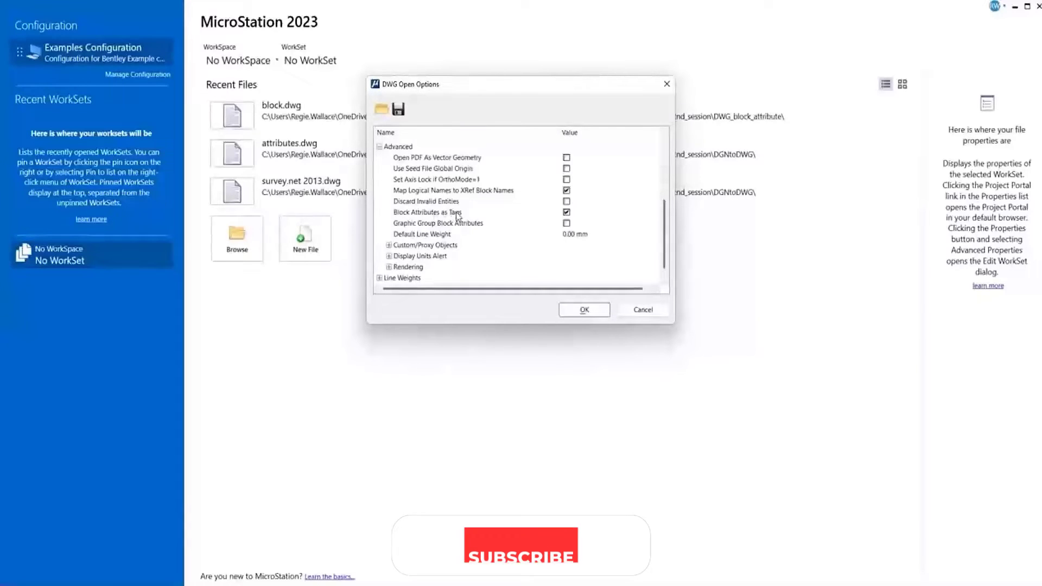
click(567, 213)
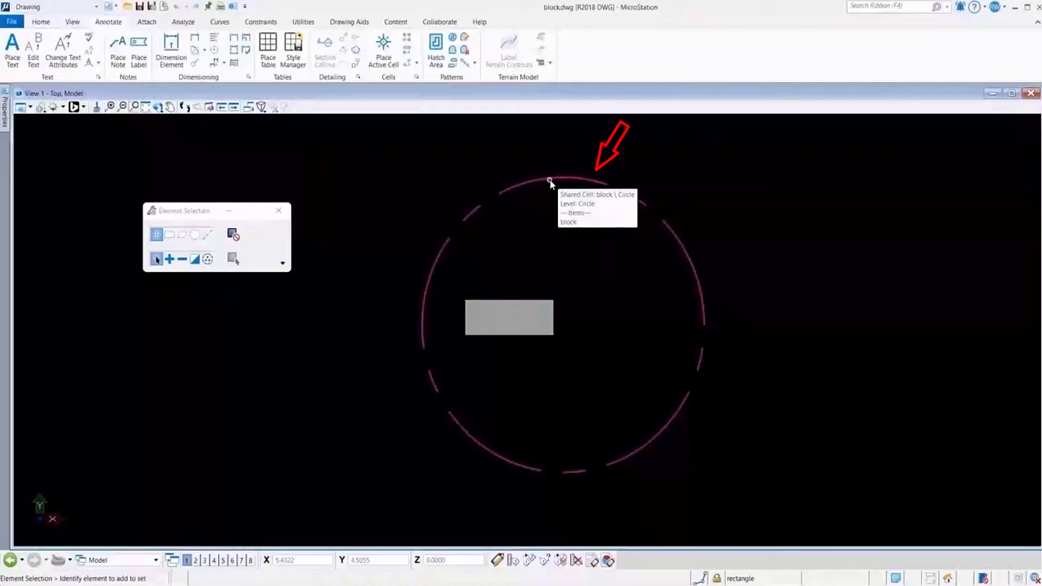
mouse_move(518, 324)
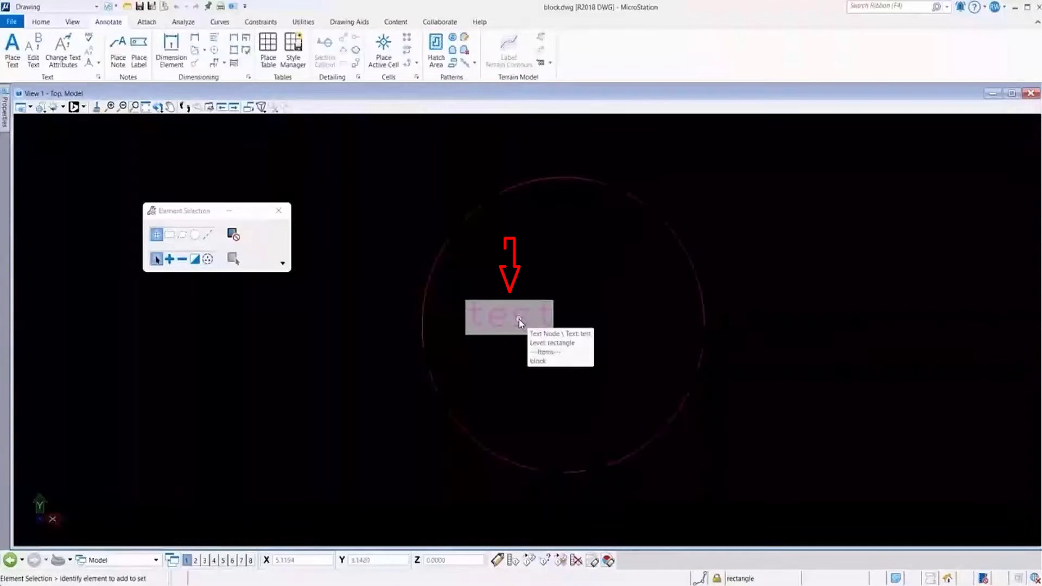
mouse_move(556, 332)
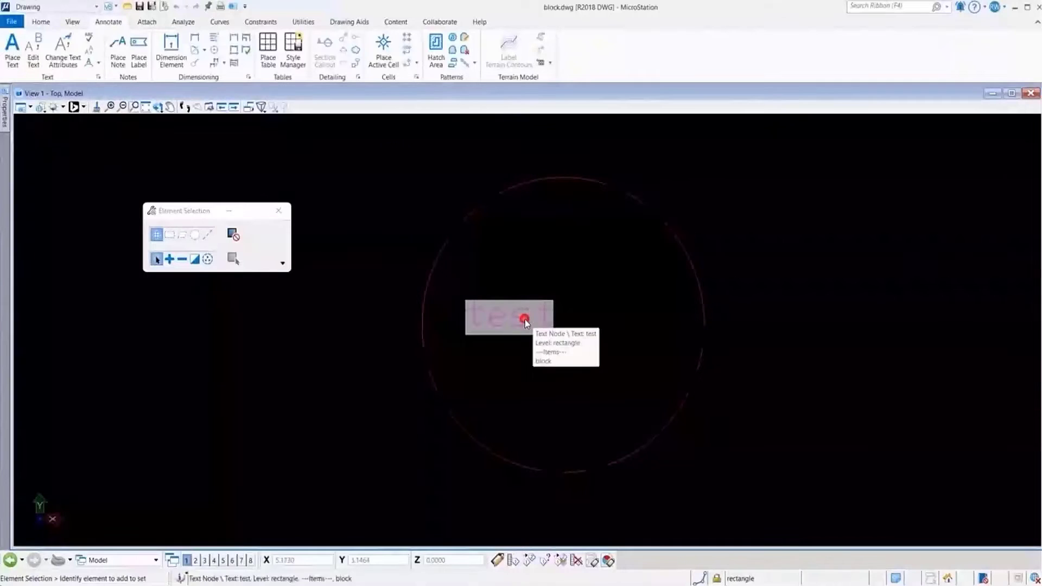
In Edit Item, replace the block's ATTRIBUTES value 'test' with 'demonstration' and update
double_click(508, 317)
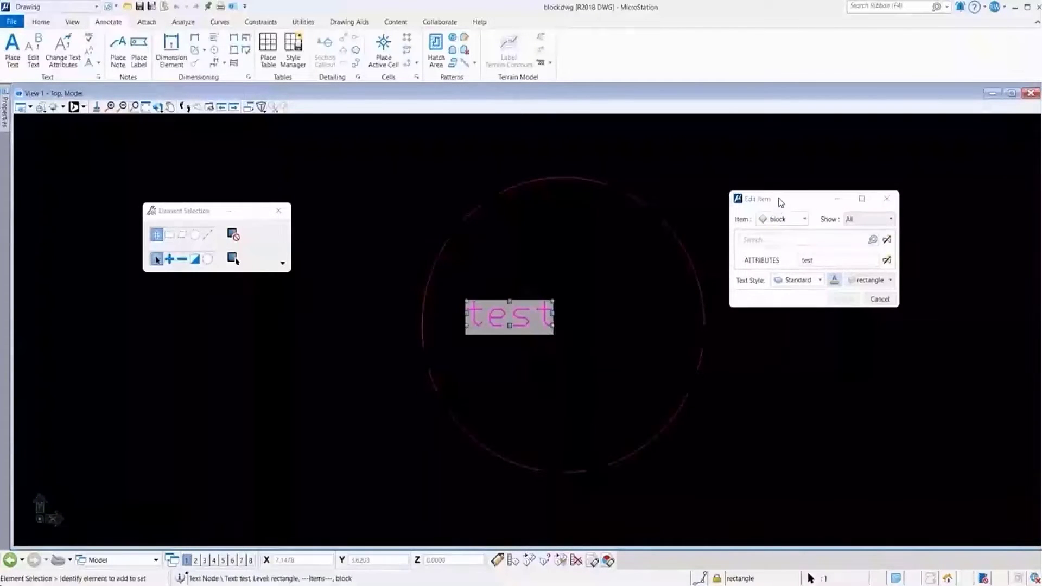
click(837, 260)
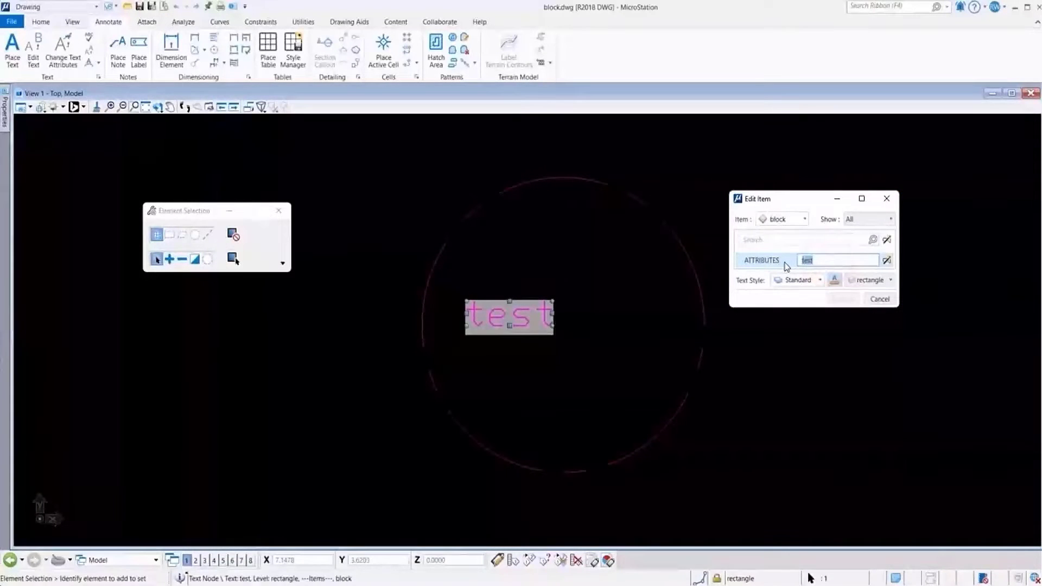
text(del)
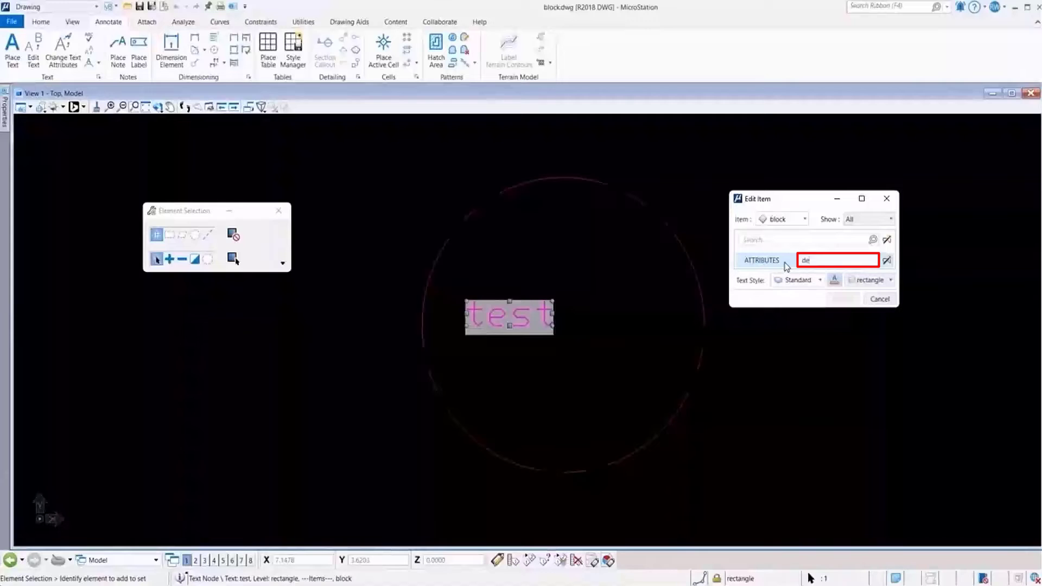
text(mo)
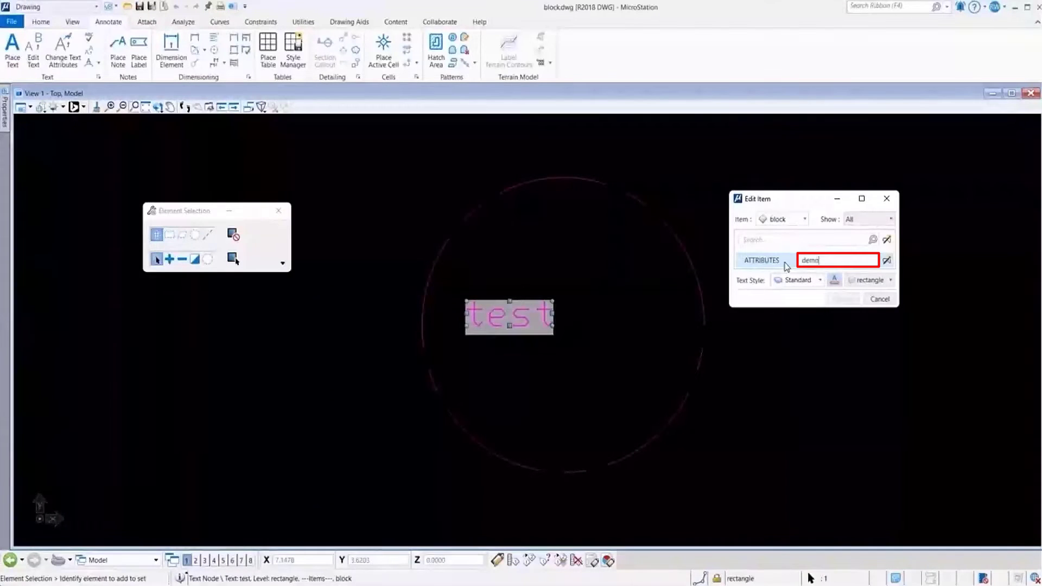
text(nstration)
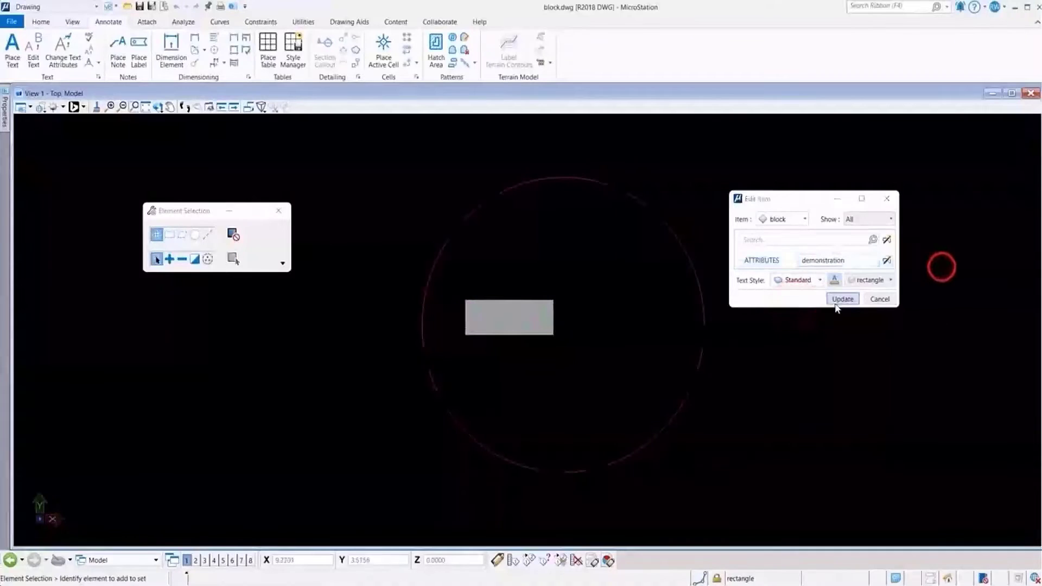
click(842, 299)
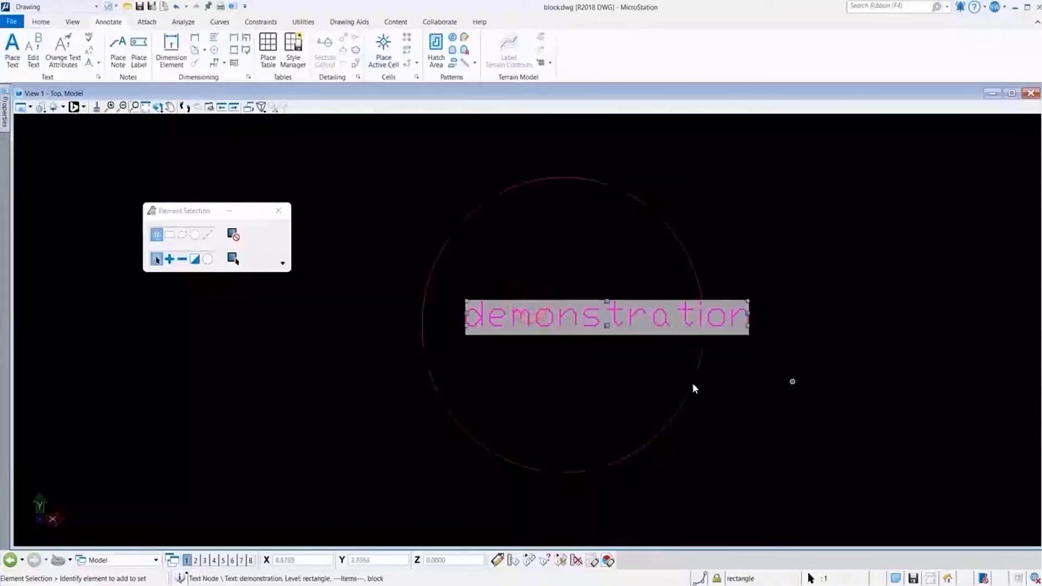
mouse_move(846, 267)
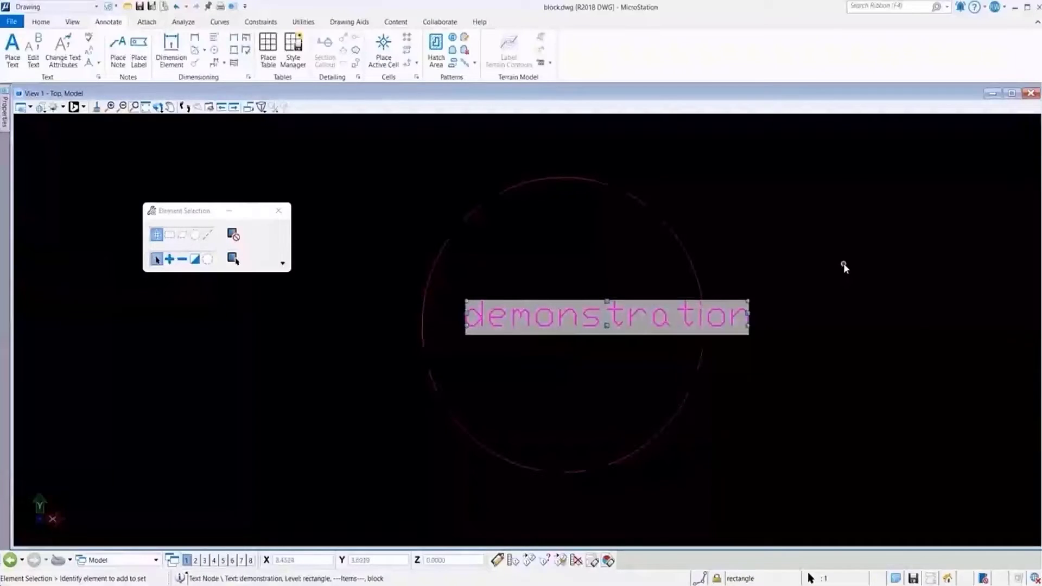
mouse_move(827, 276)
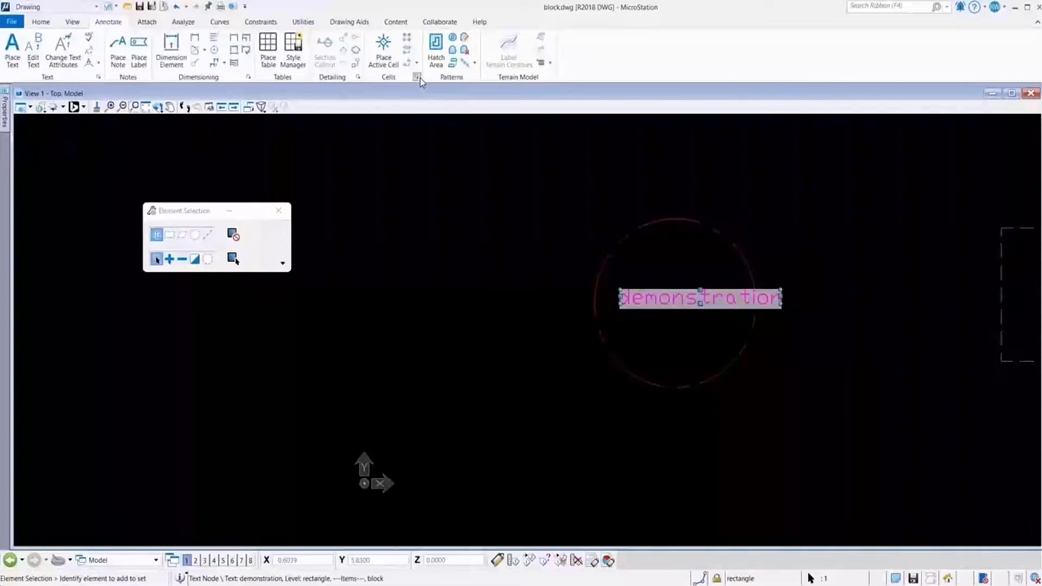
Open the Cells library, make 'block' the active cell and place a trial copy
click(417, 78)
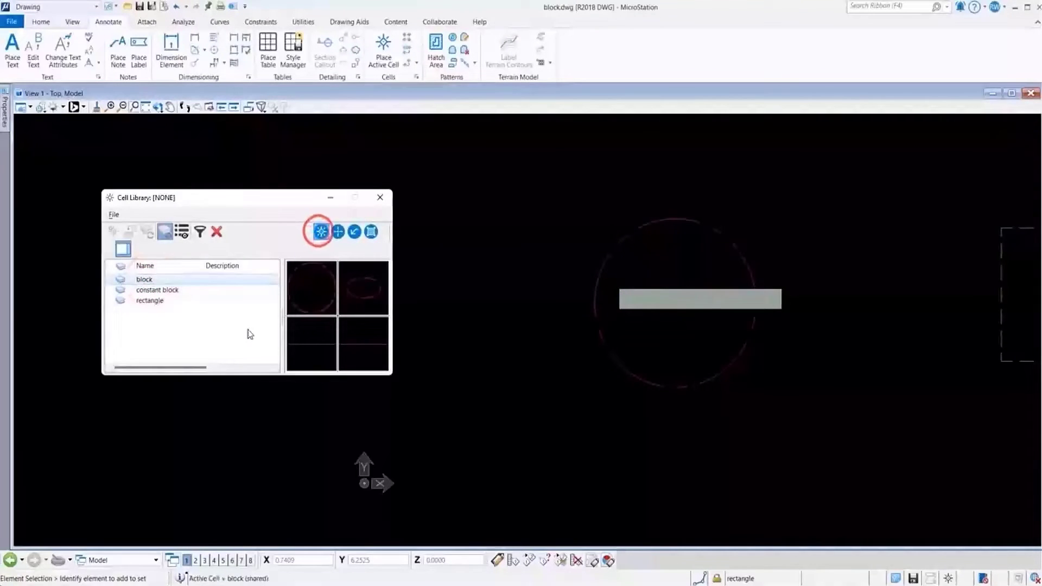
click(383, 50)
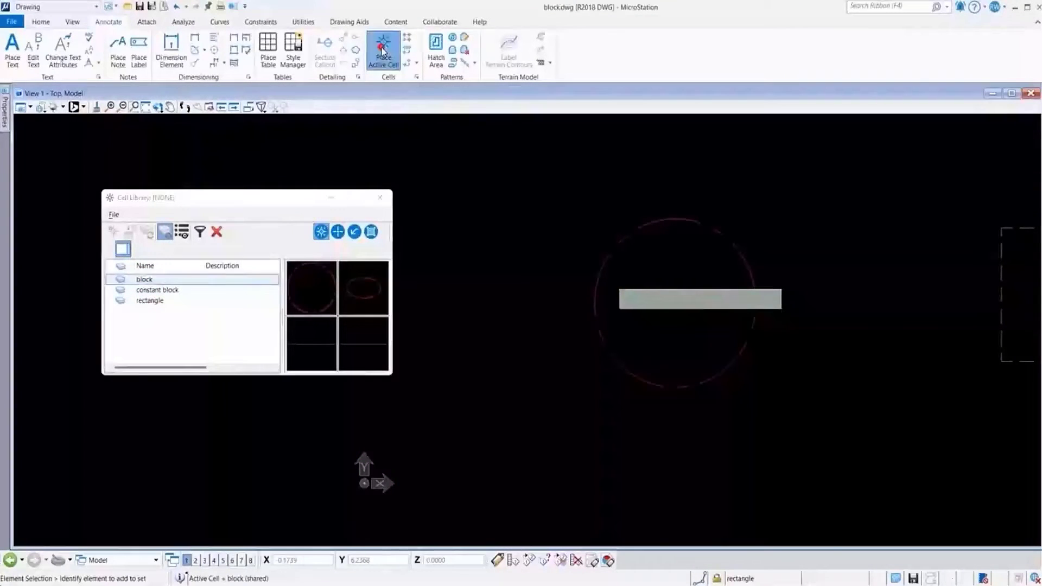
click(382, 50)
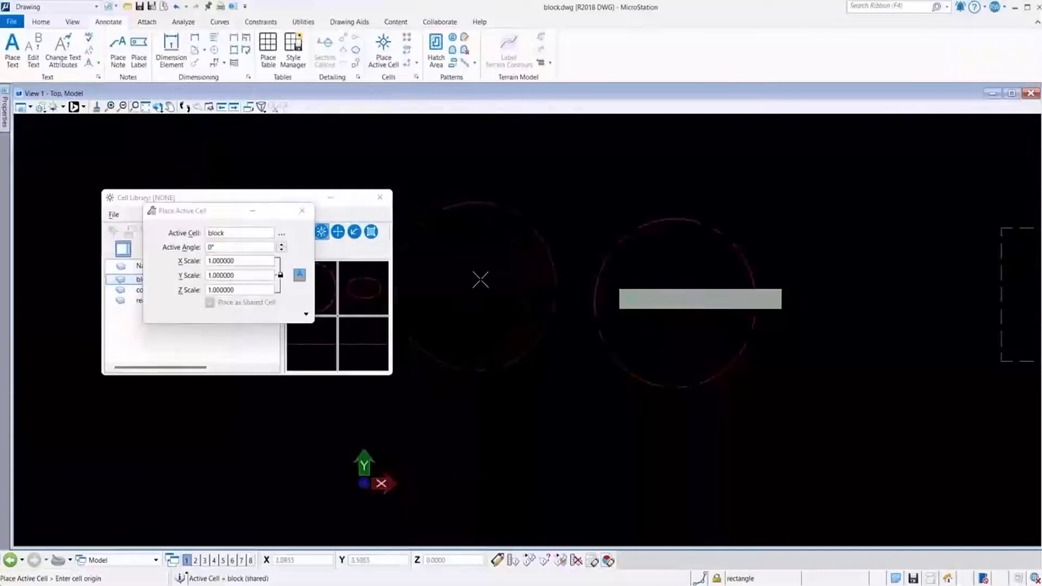
mouse_move(495, 290)
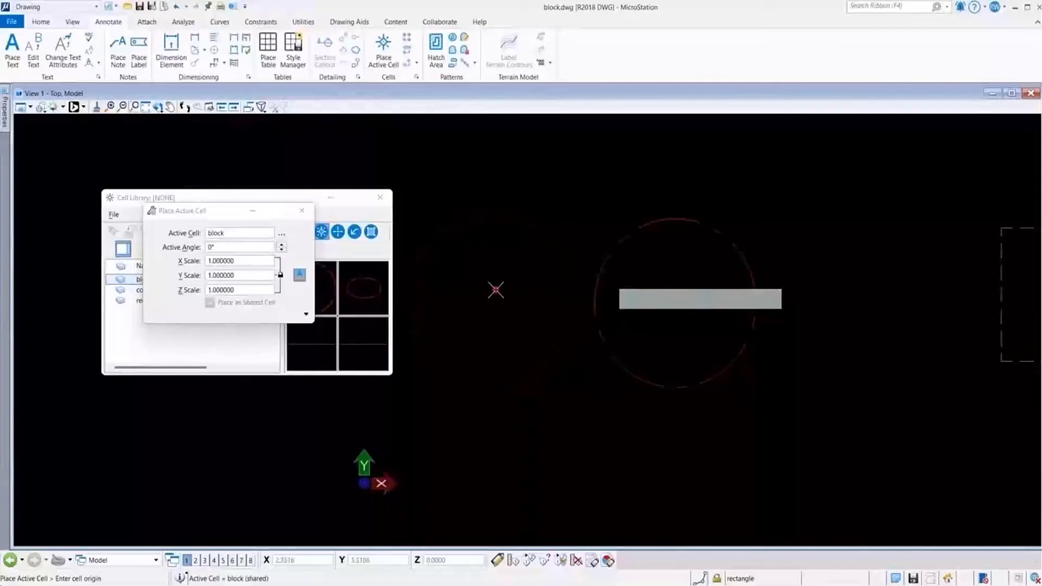
click(496, 291)
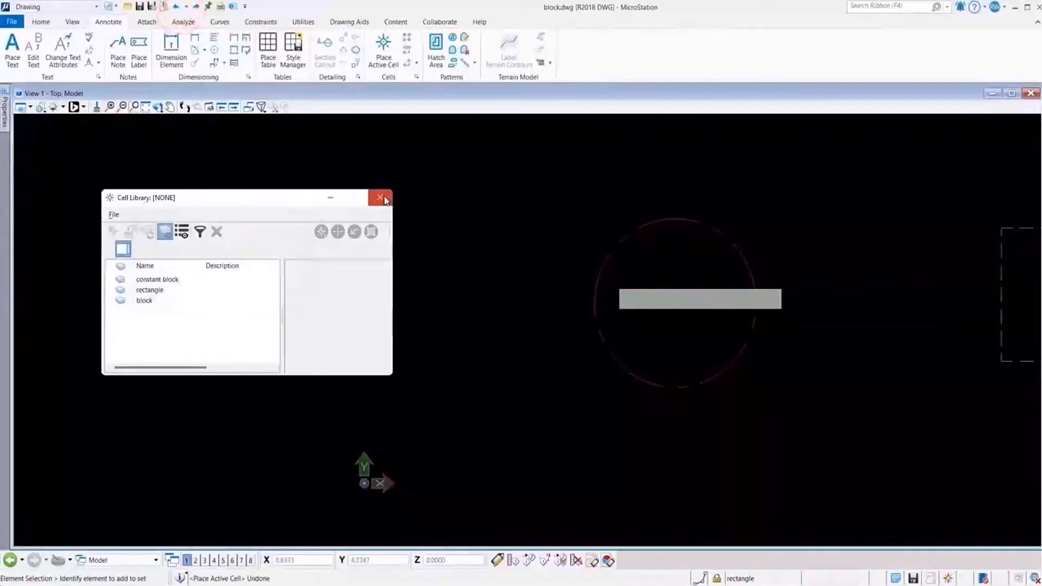
Fit the view, then window-zoom onto the circular block
click(381, 200)
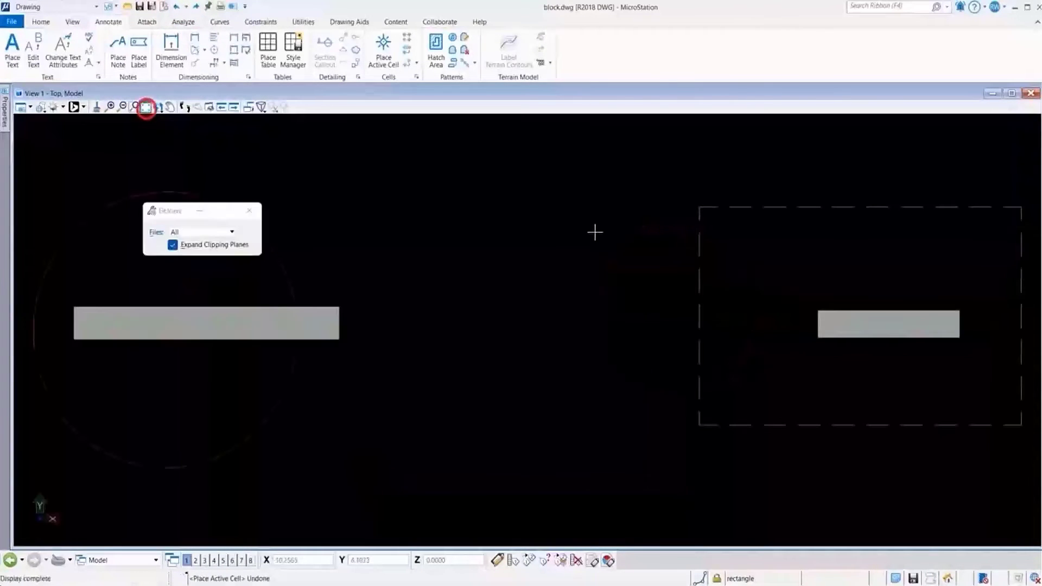
click(136, 107)
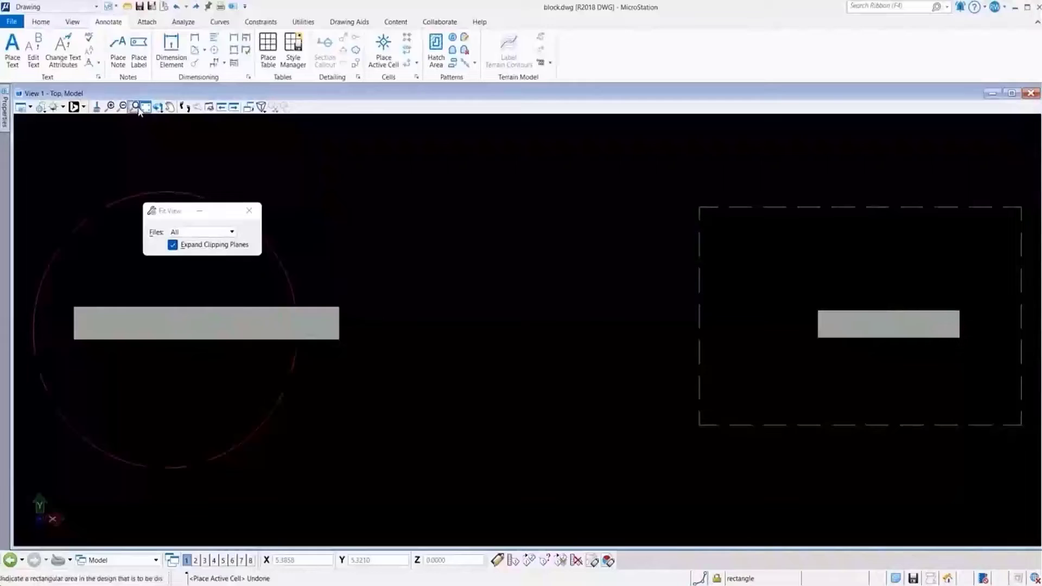
click(133, 107)
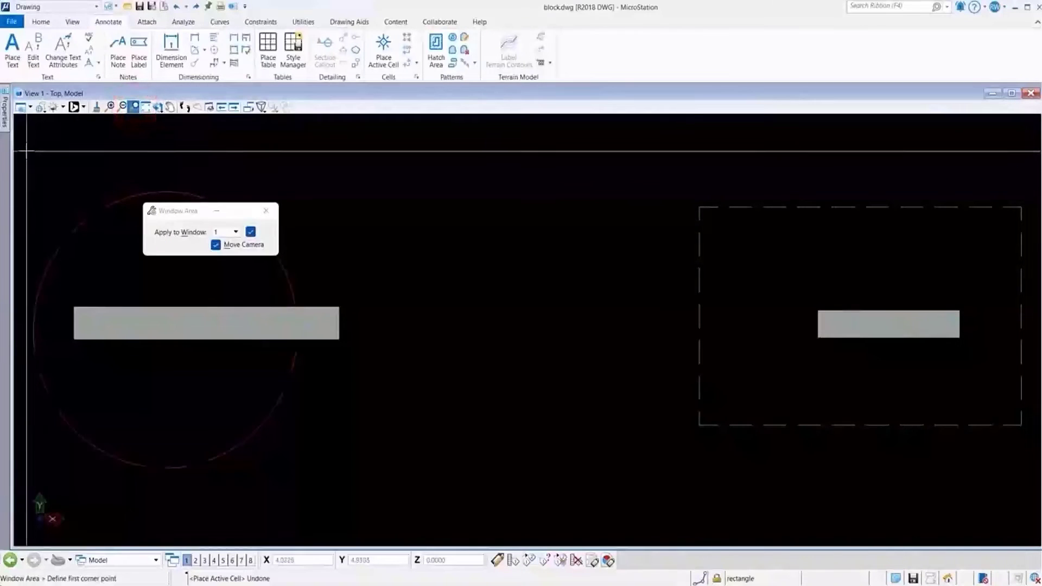
click(251, 231)
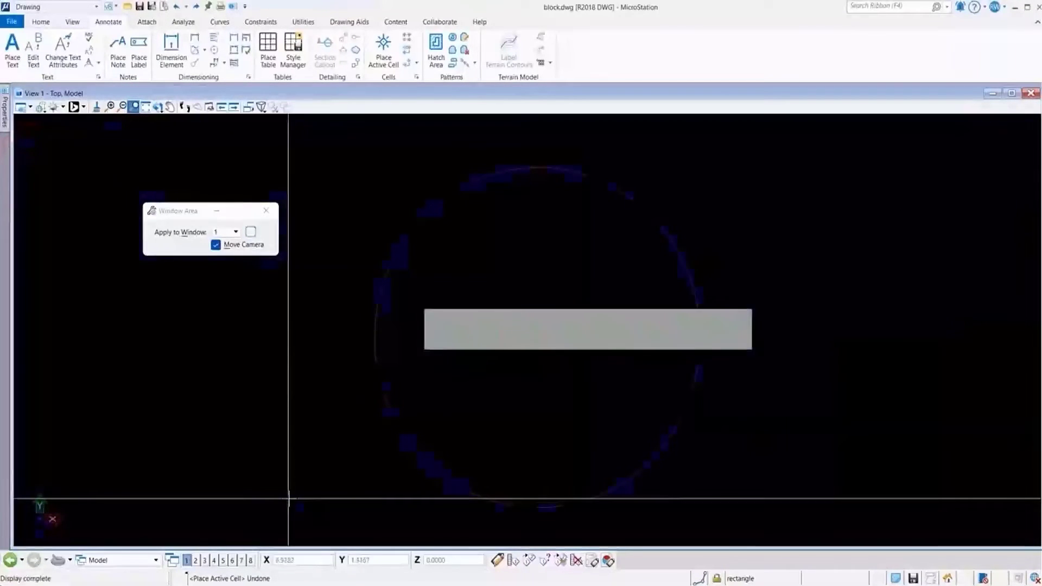
Save block.dwg and return to the File menu to reopen it
click(11, 22)
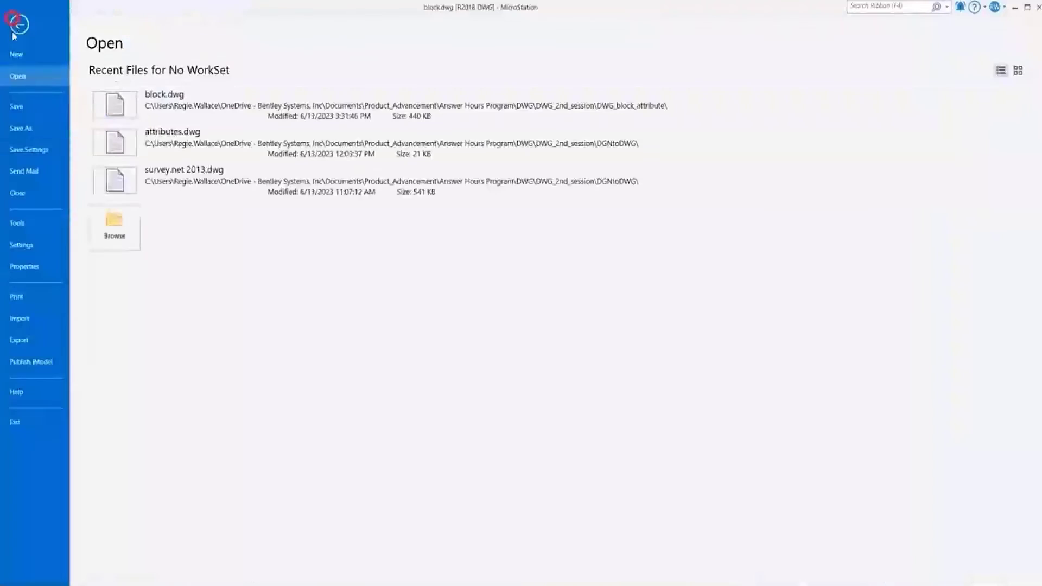
mouse_move(18, 106)
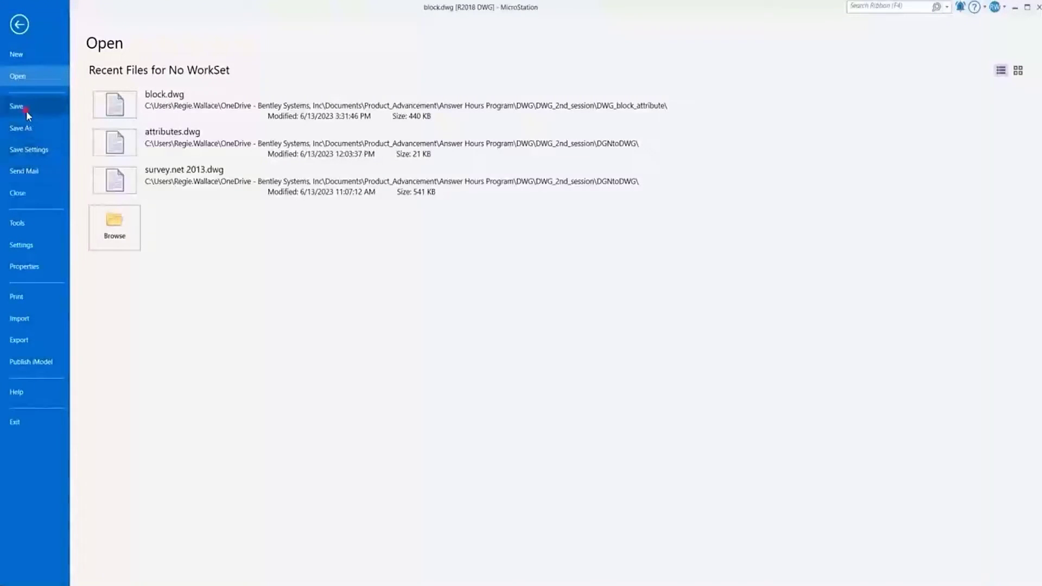
click(19, 24)
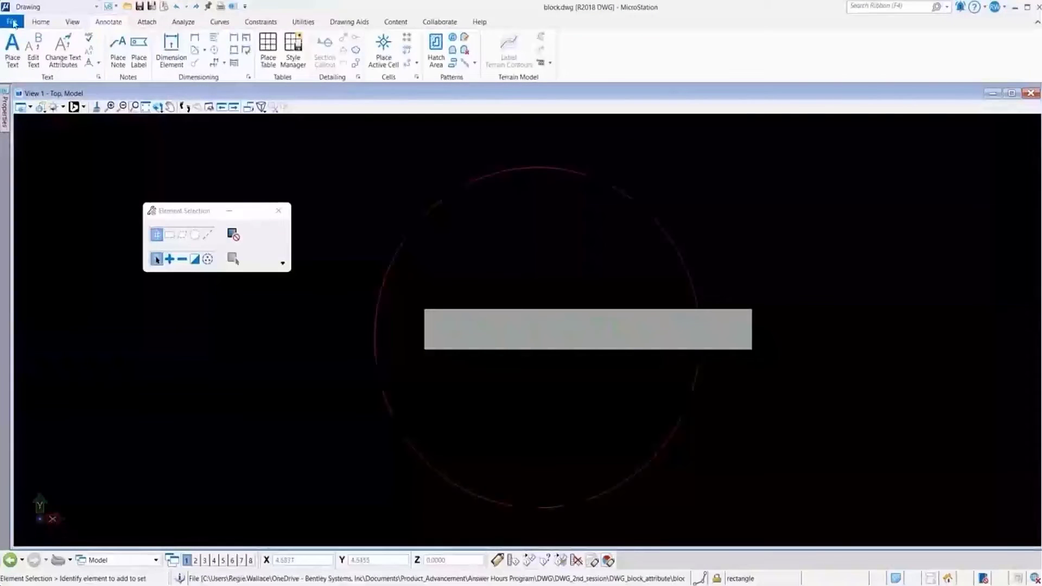
click(12, 21)
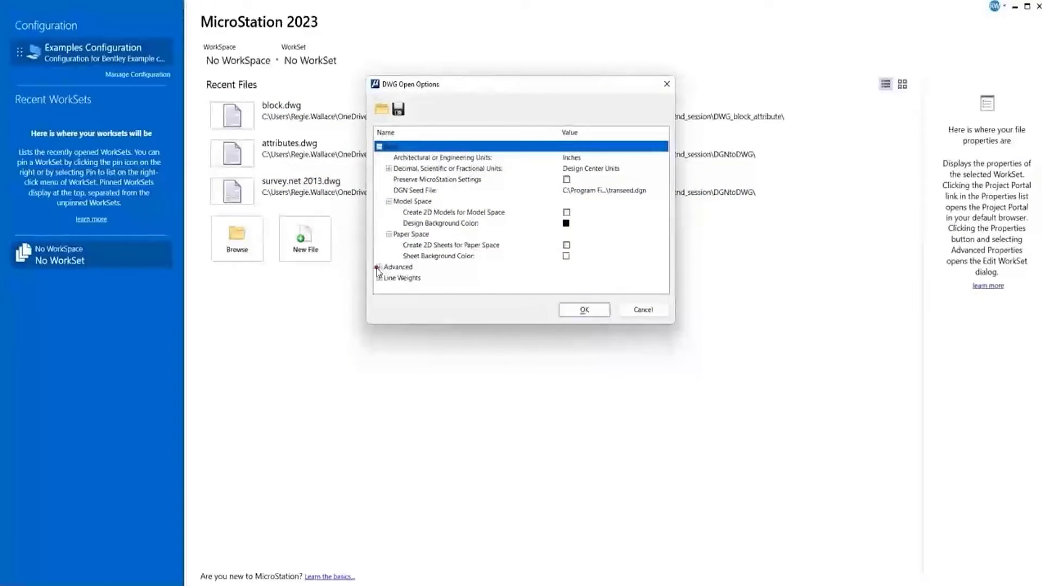
Reopen block.dwg with Block Attributes as Tags enabled in the Advanced open options
click(378, 266)
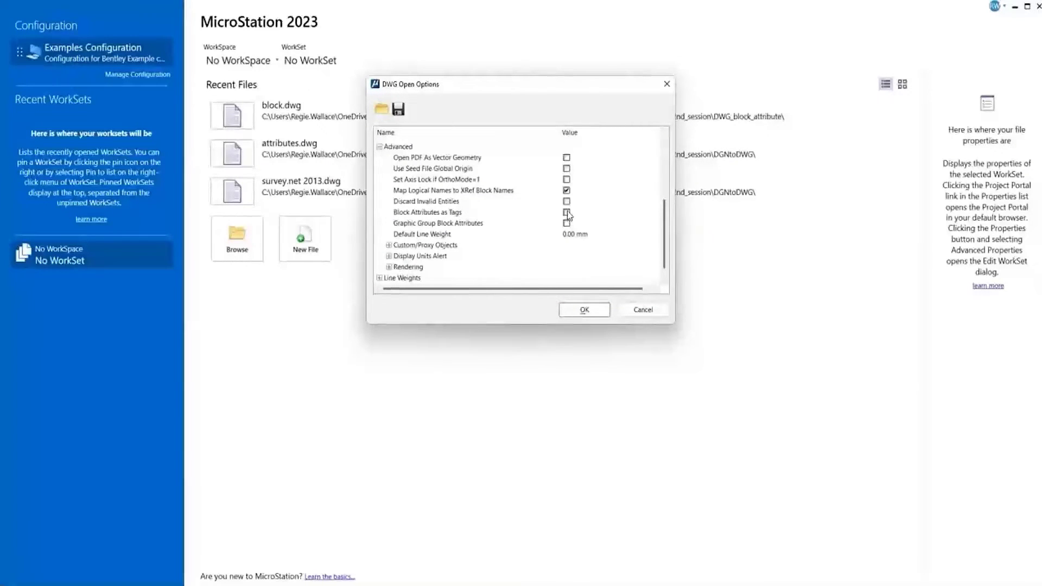
click(567, 212)
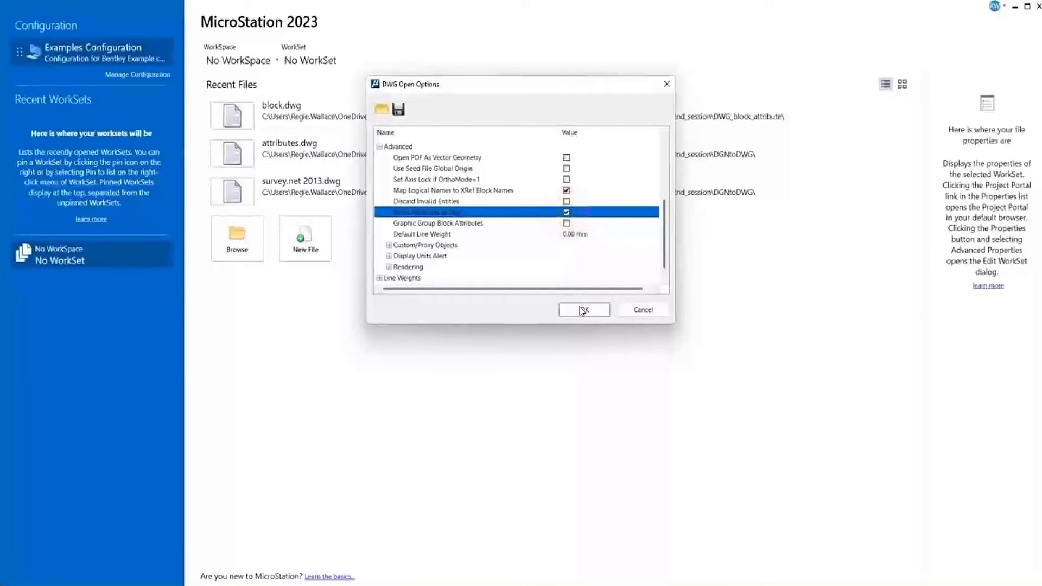
click(583, 310)
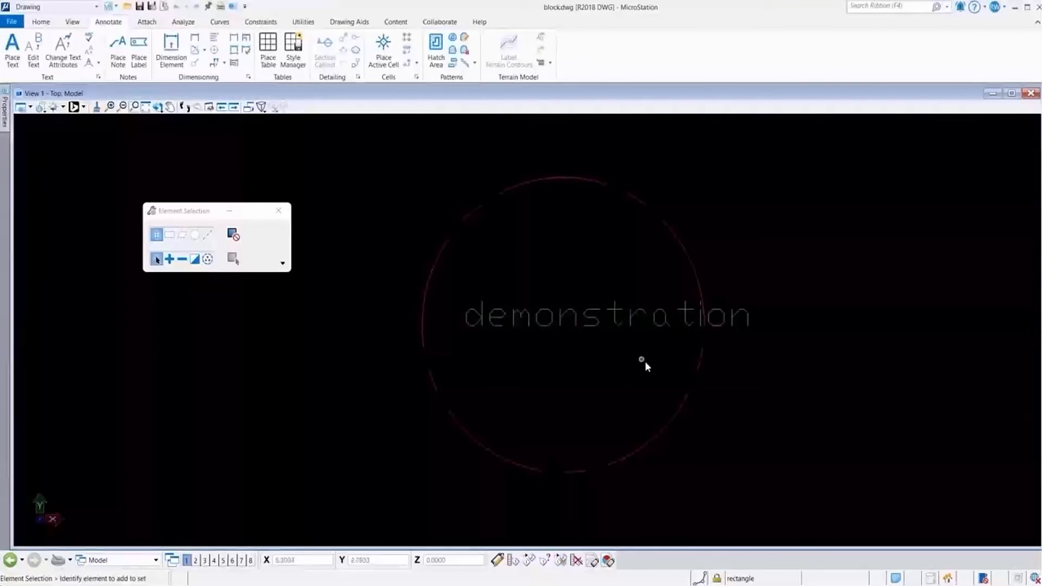
mouse_move(749, 327)
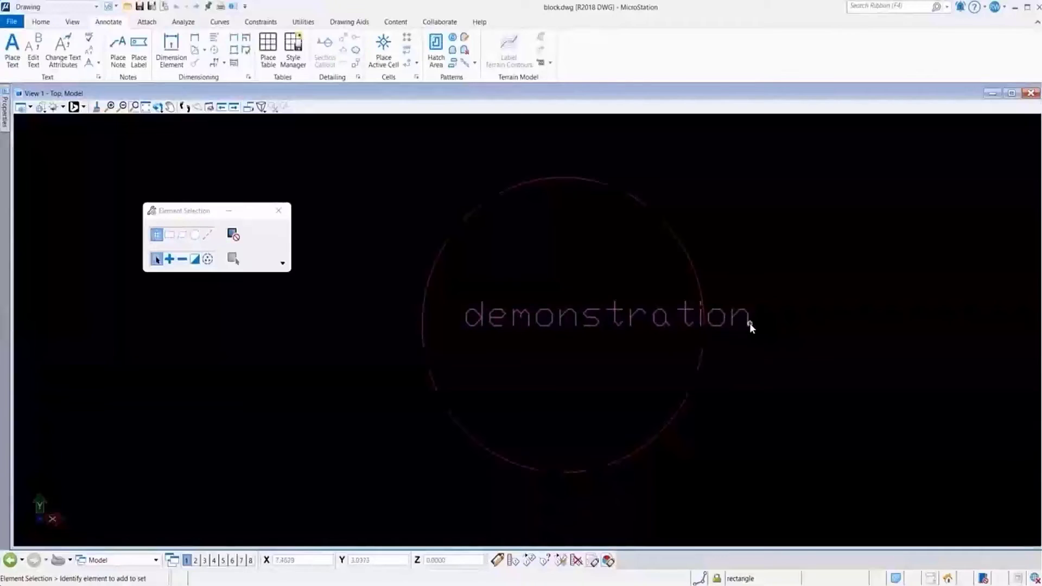
mouse_move(819, 328)
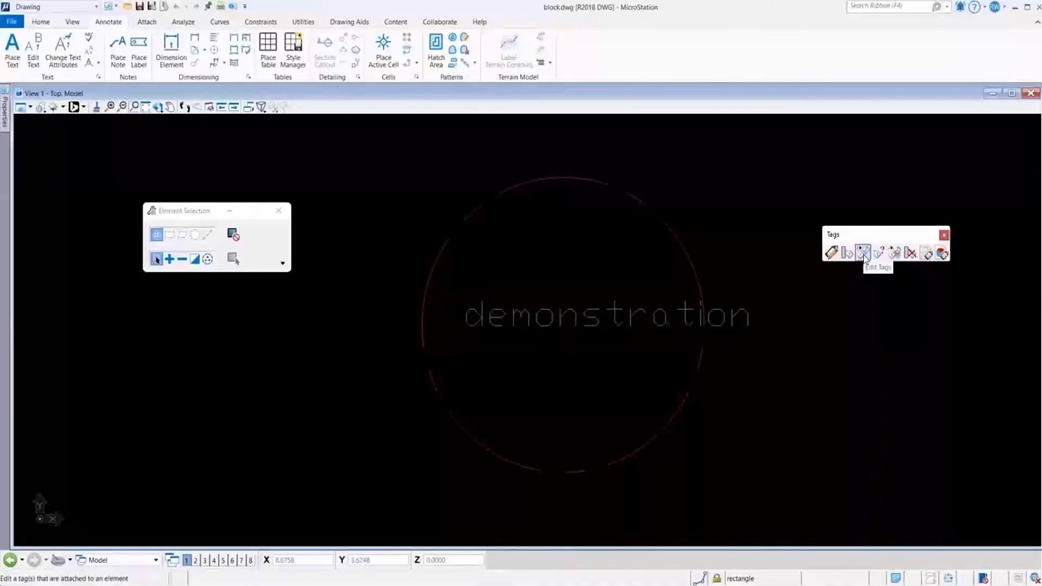
Edit the block's ATTRIBUTES tag, replacing 'demonstration' with 'tag'
click(863, 251)
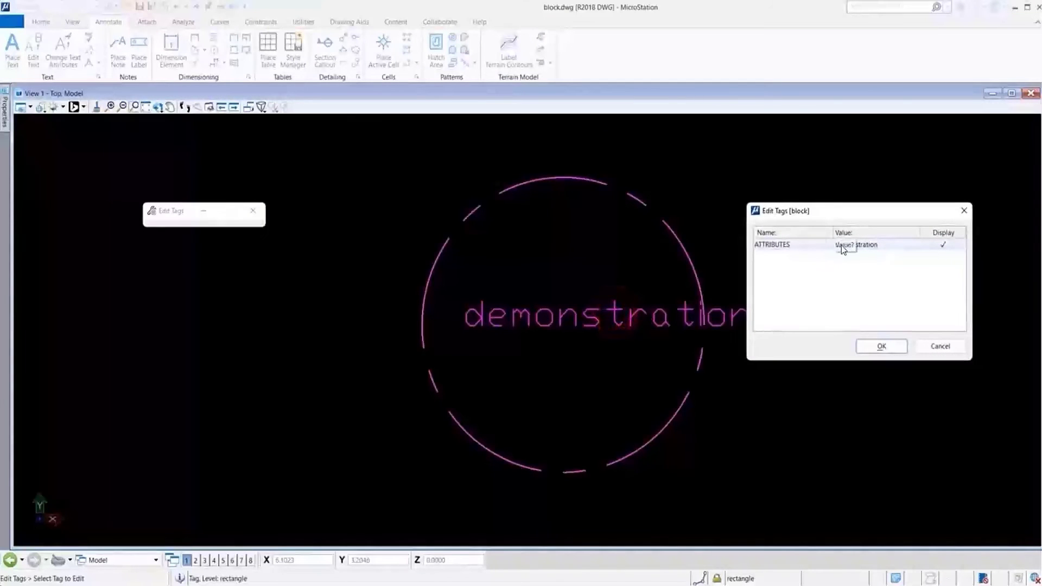
mouse_move(900, 249)
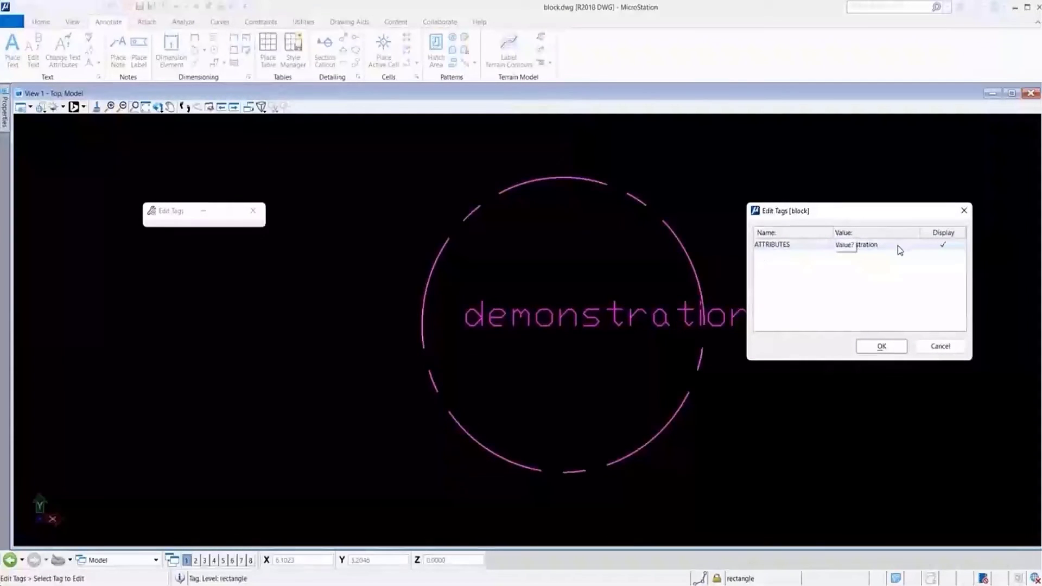
double_click(861, 244)
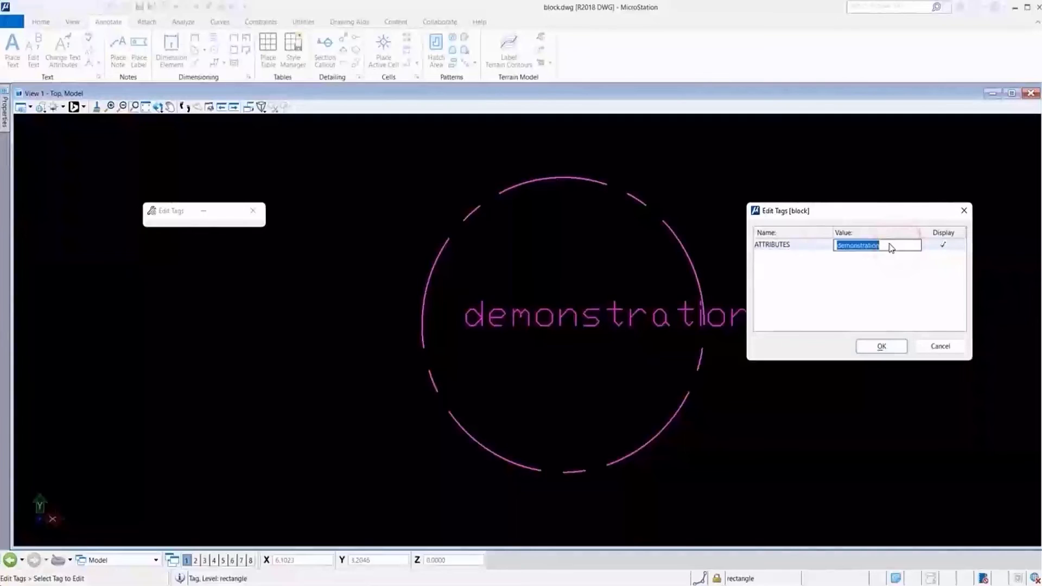
text(tag)
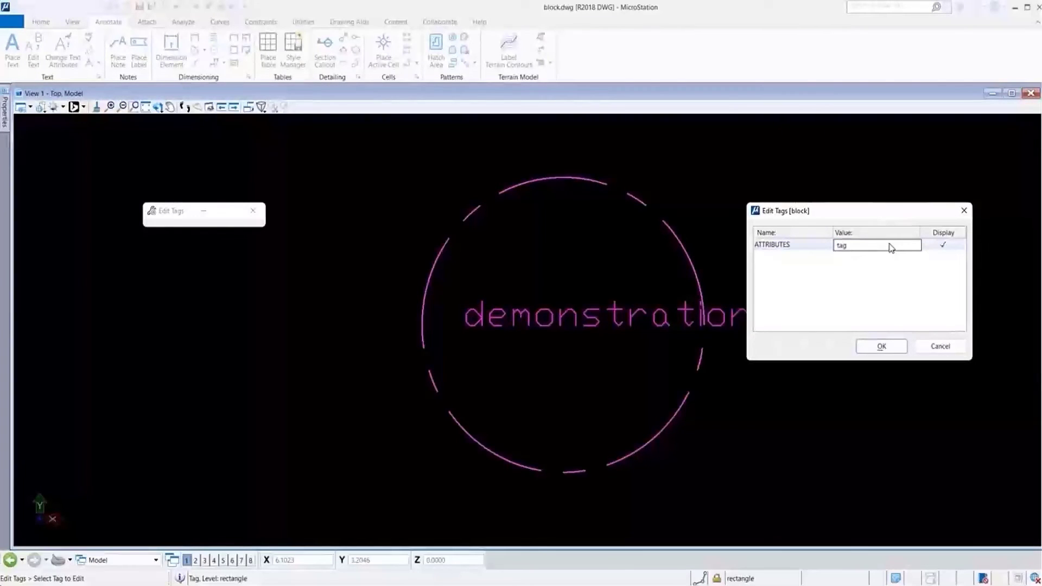
click(881, 346)
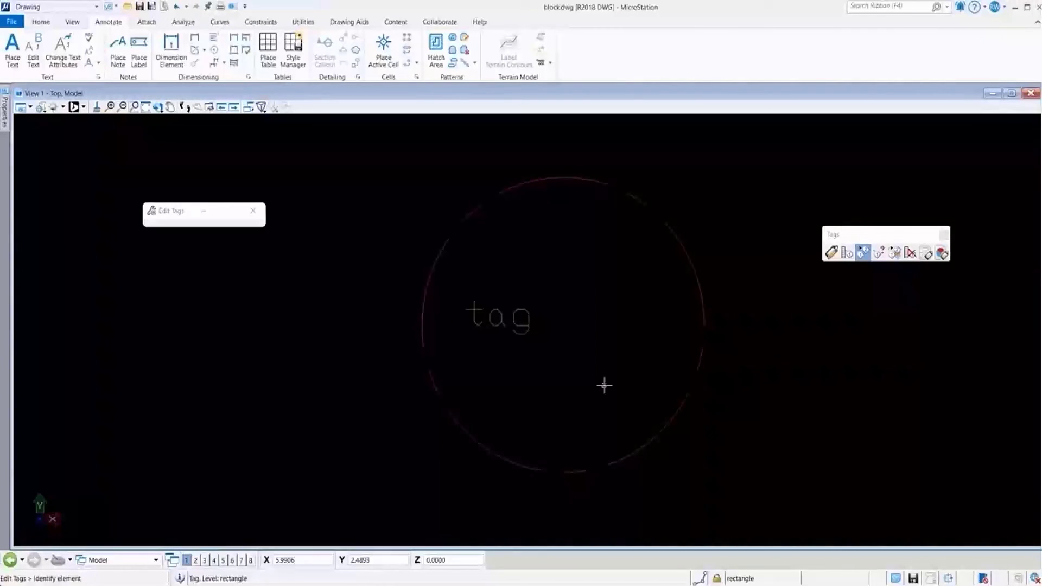
mouse_move(598, 384)
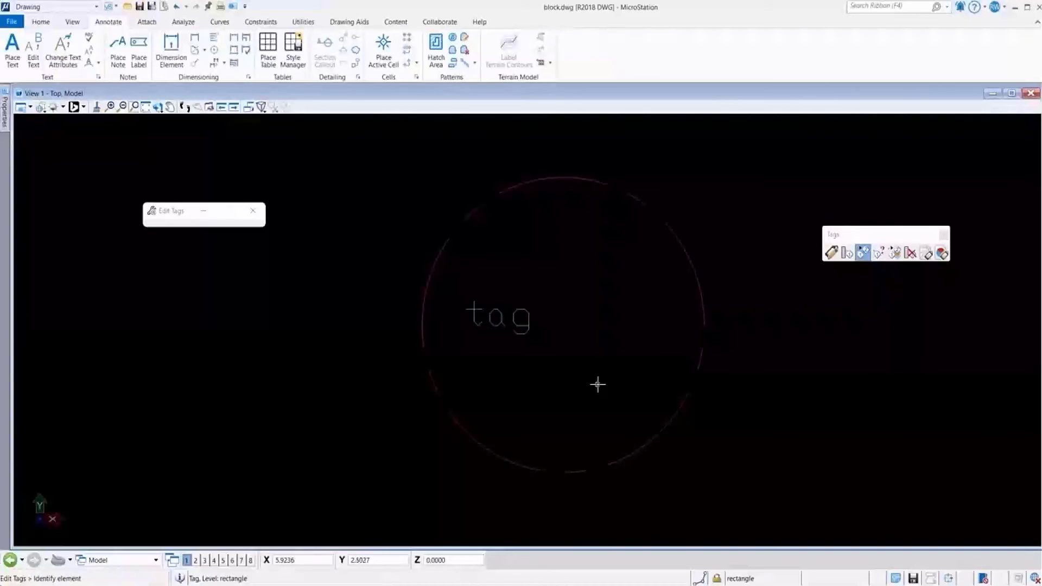
mouse_move(472, 386)
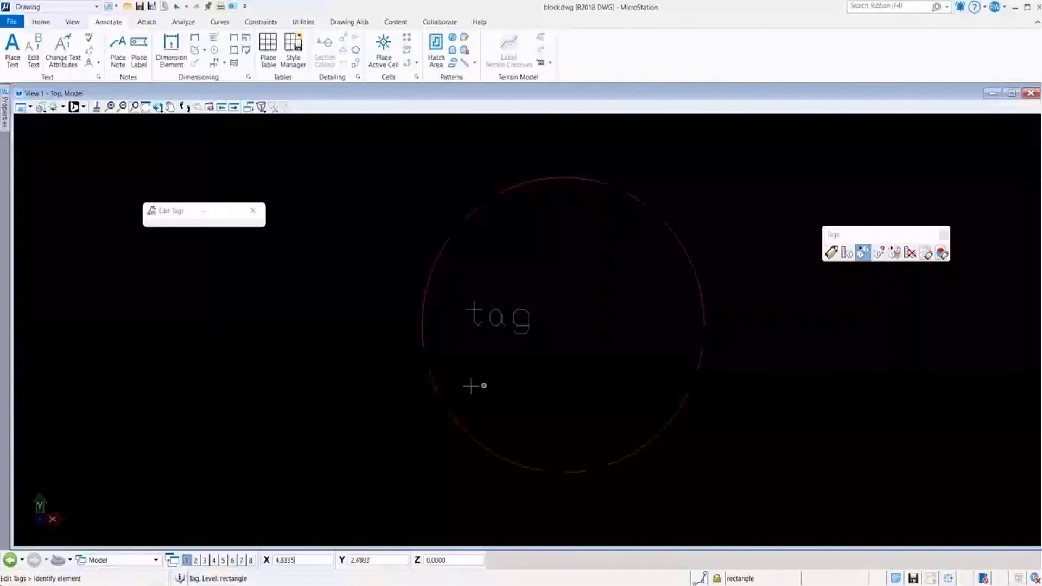
mouse_move(365, 390)
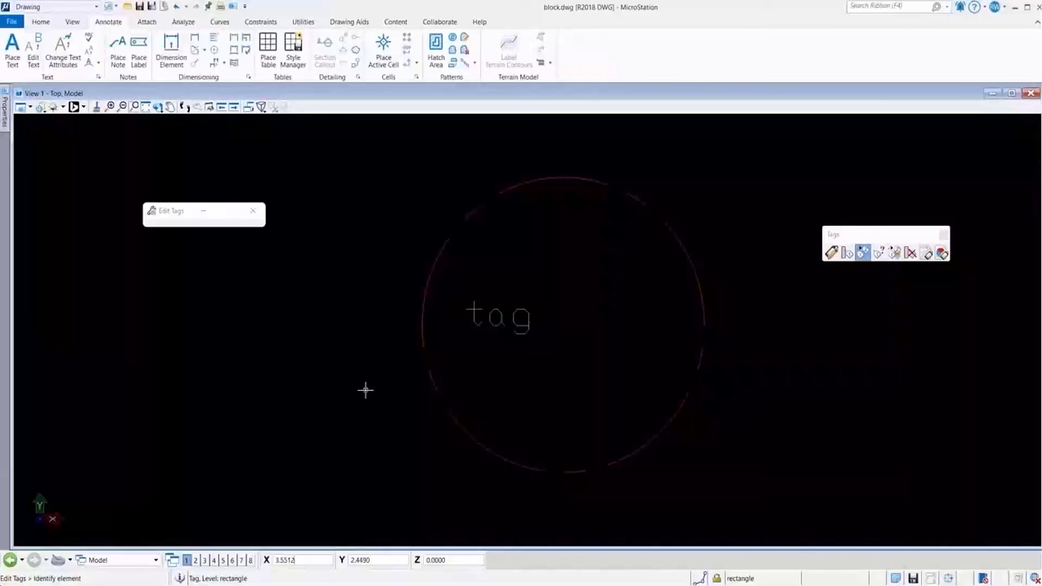